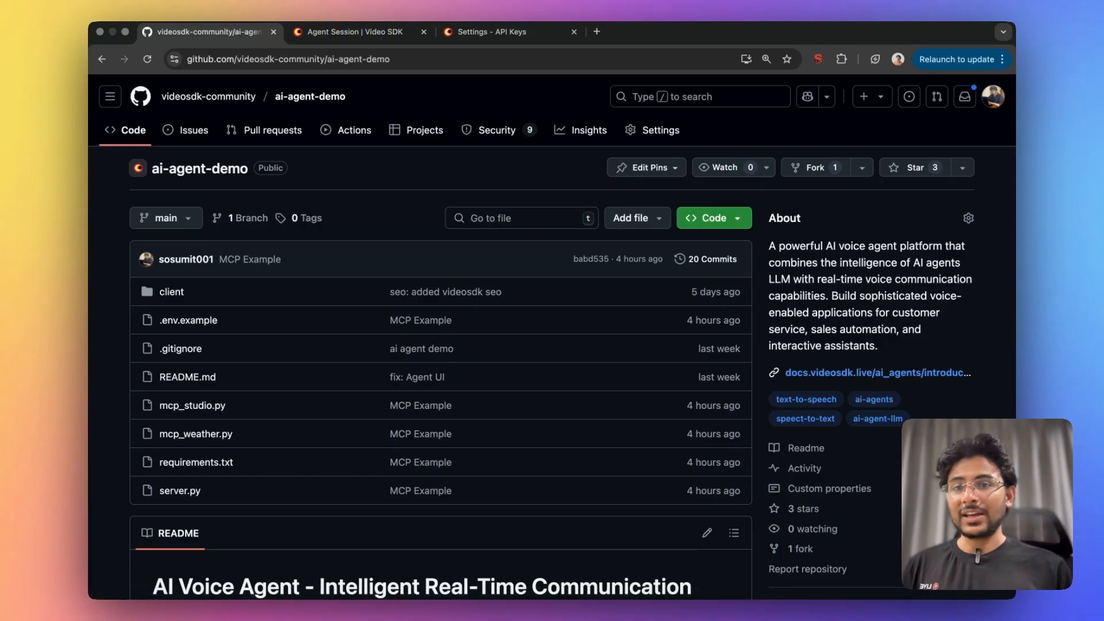
- Scroll the ai-agent-demo README down to Server Setup, then switch to the VideoSDK Agent docs
scroll(down, 3)
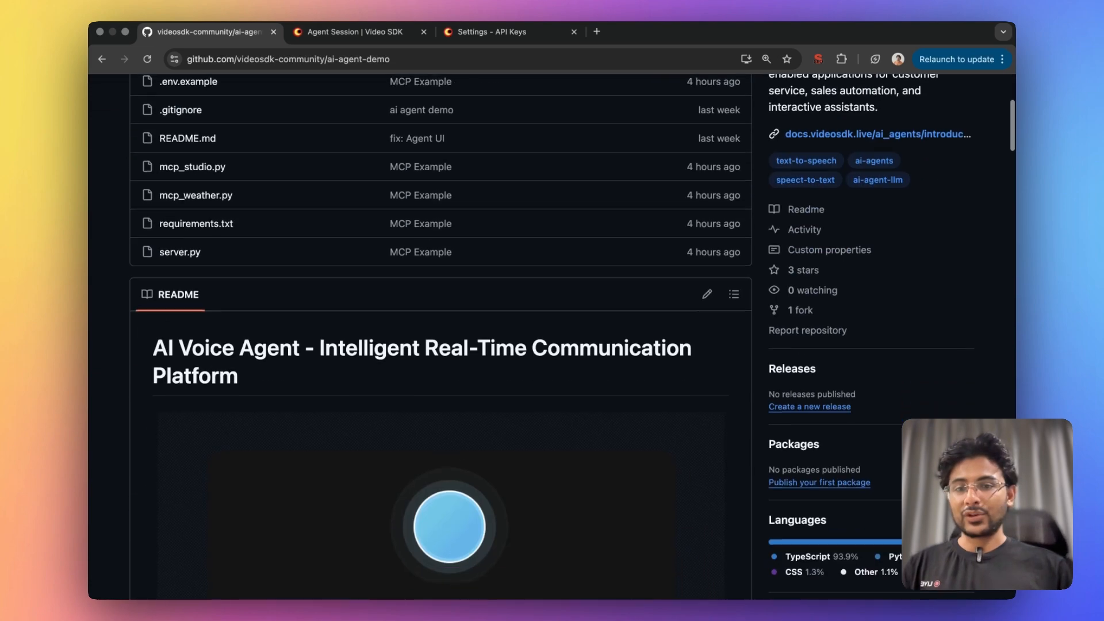
scroll(down, 3)
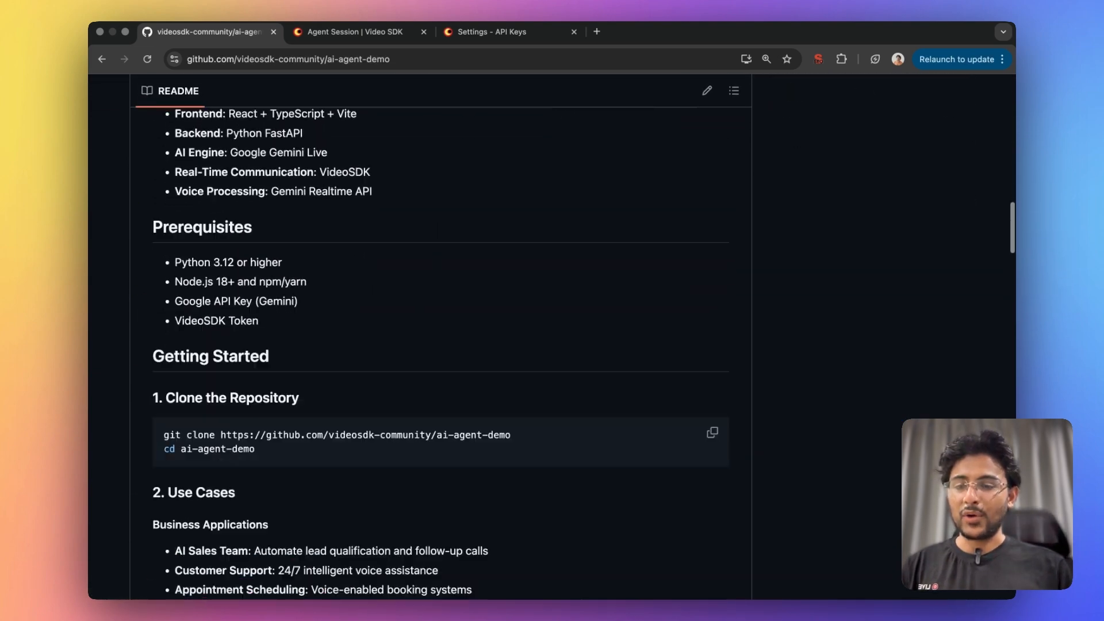
scroll(down, 3)
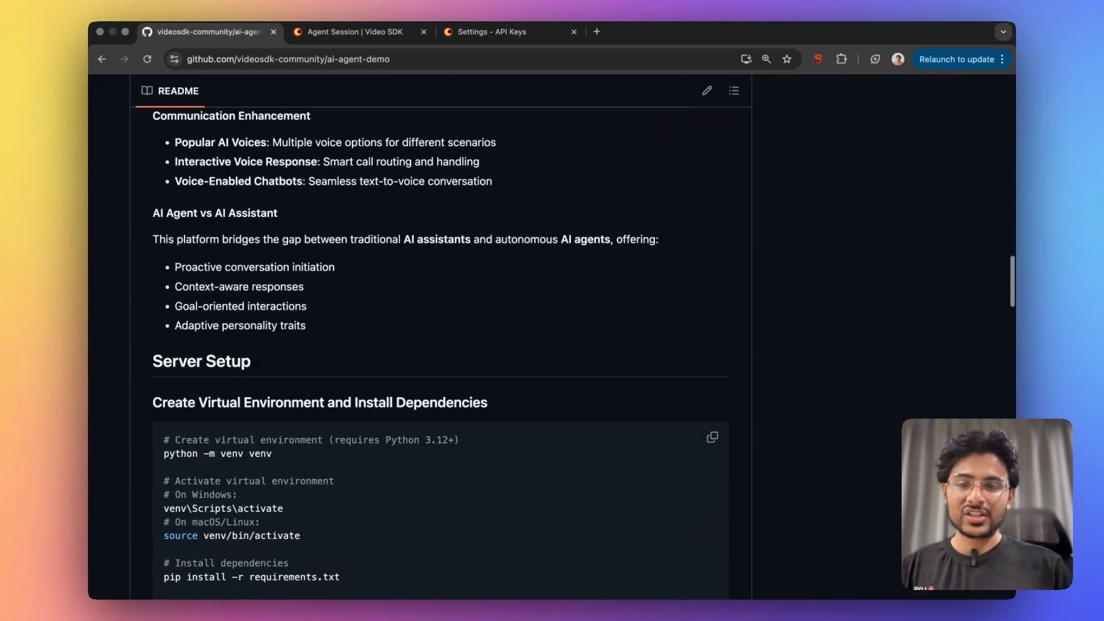
click(358, 31)
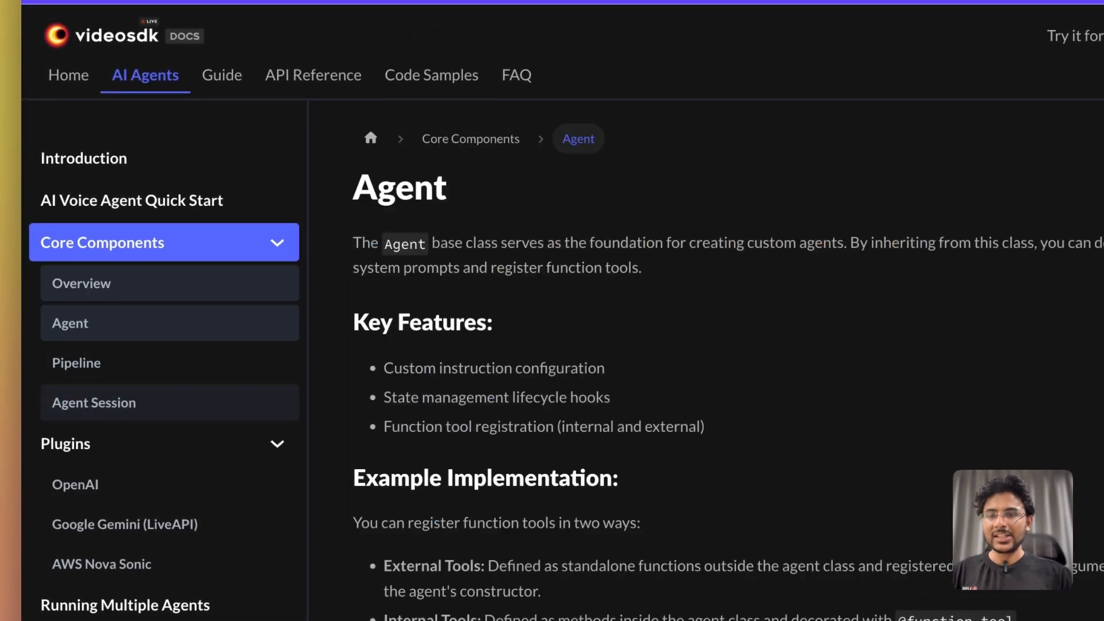
- Read the VideoSDK Agent page and the Pipeline page, then return to the repository's setup commands
scroll(down, 3)
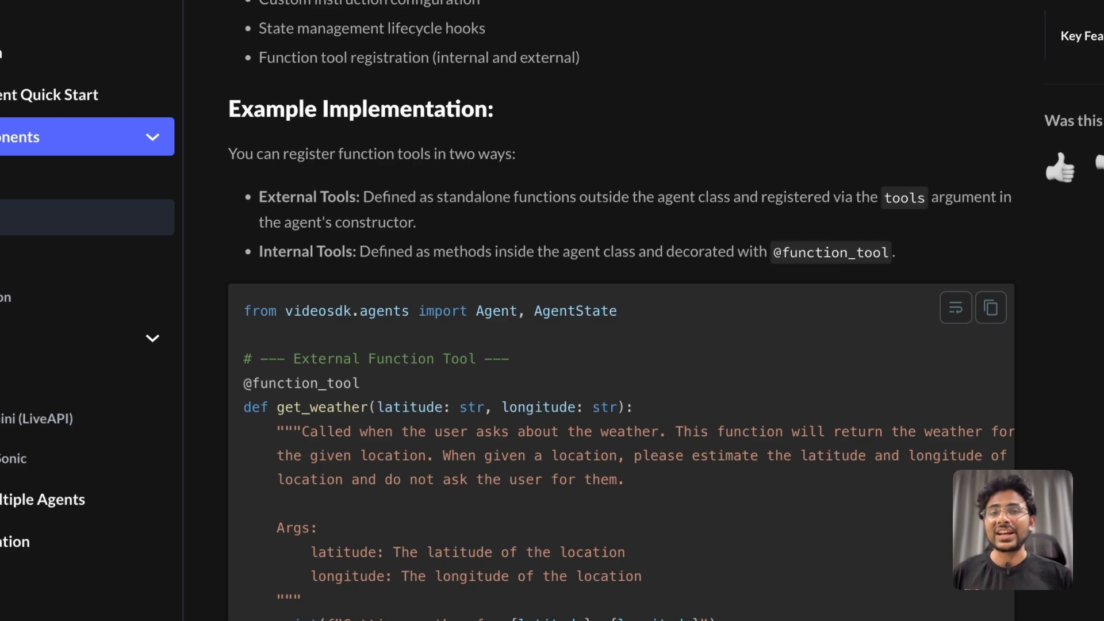
click(123, 329)
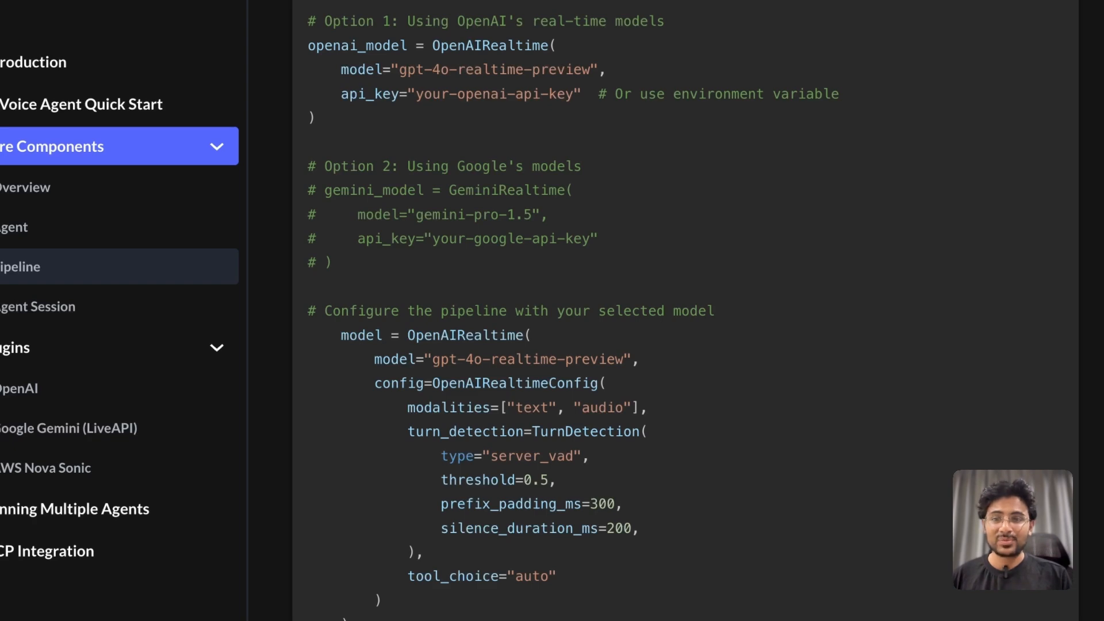
click(34, 306)
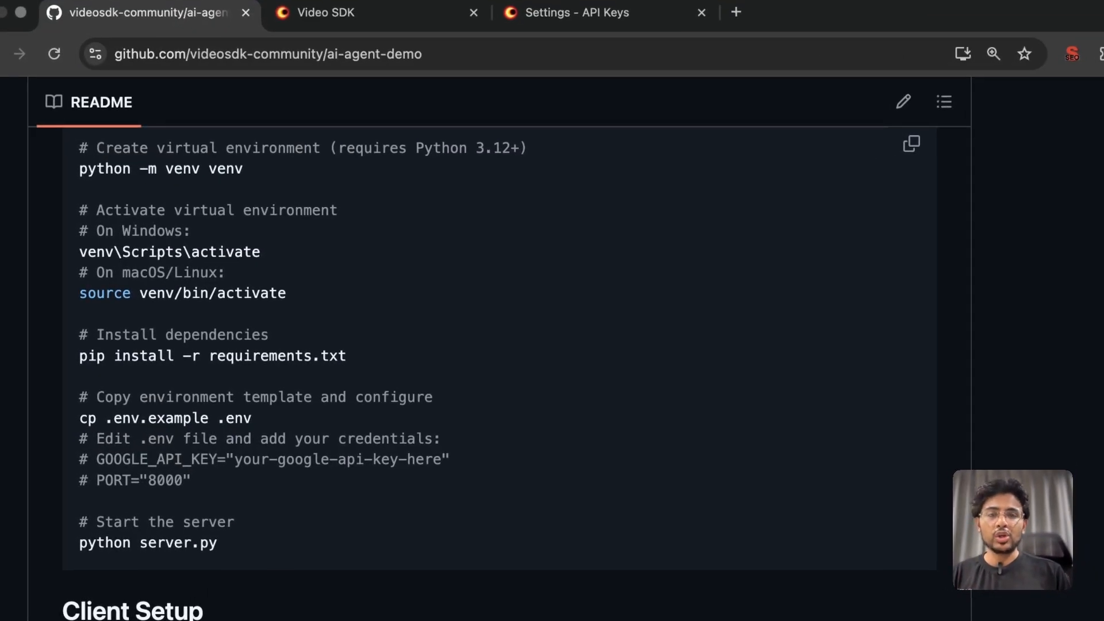
click(581, 12)
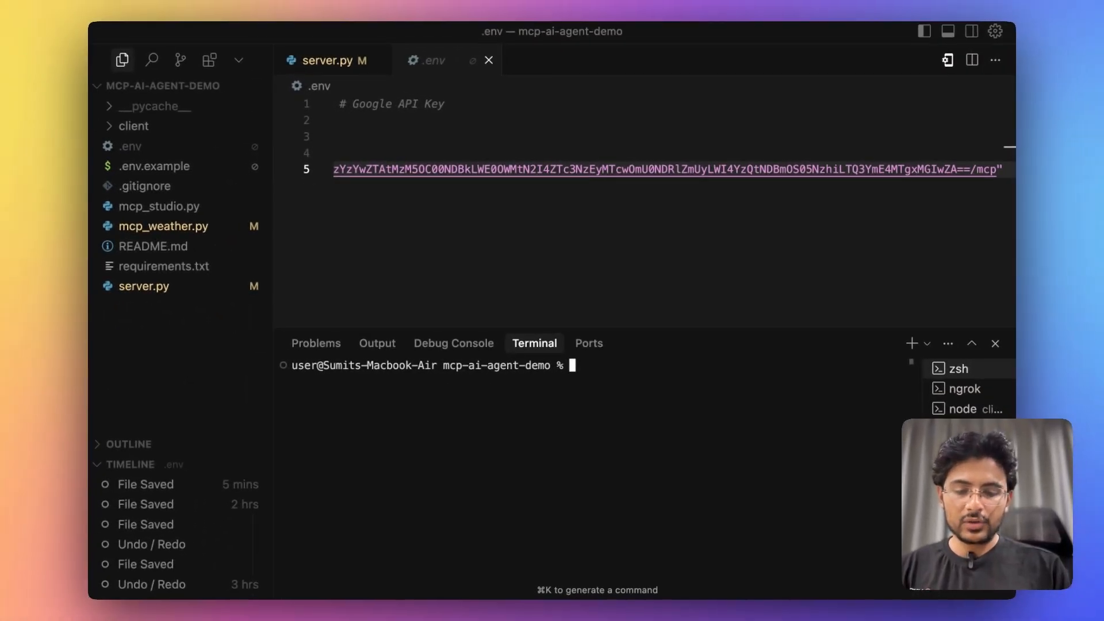
- Create .venv with 'uv venv', inspect its bin folder, and activate it with source
text(uv venv)
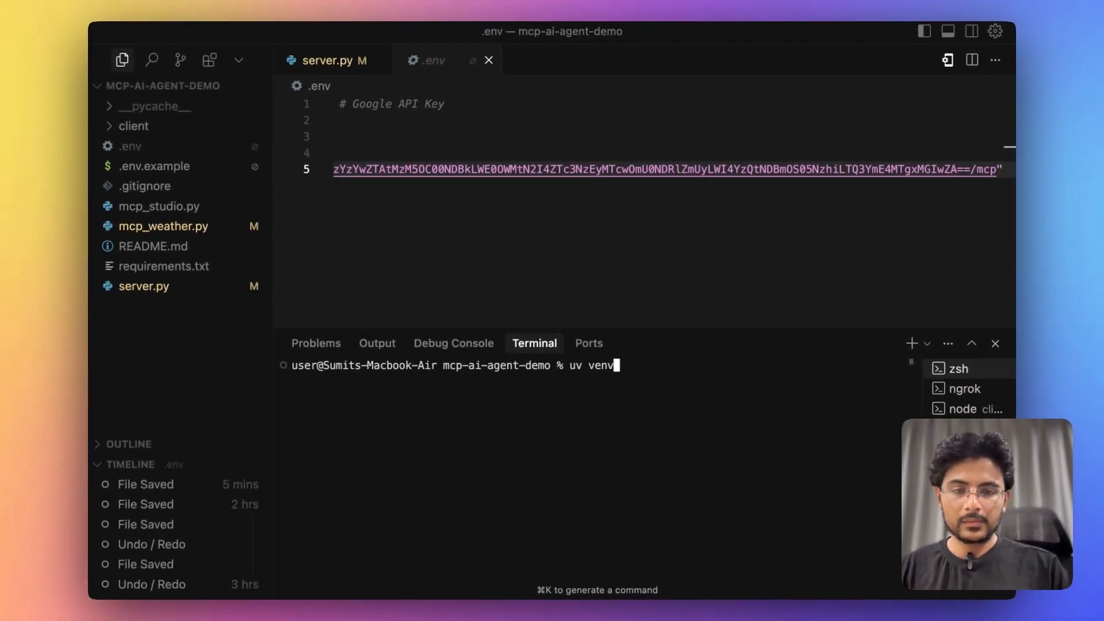
key(Enter)
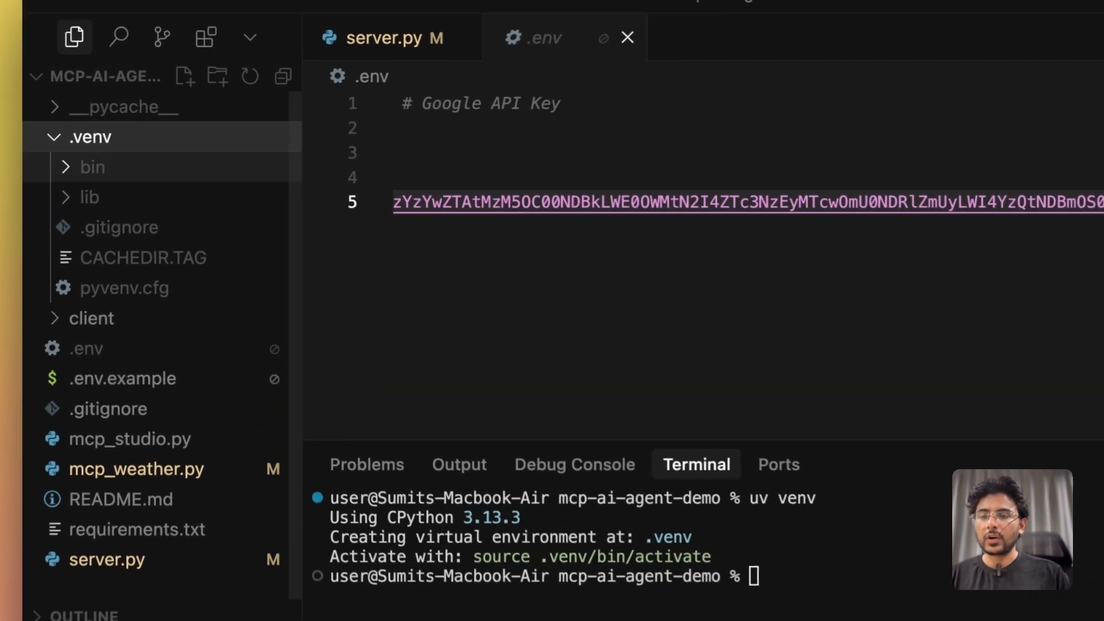
click(91, 167)
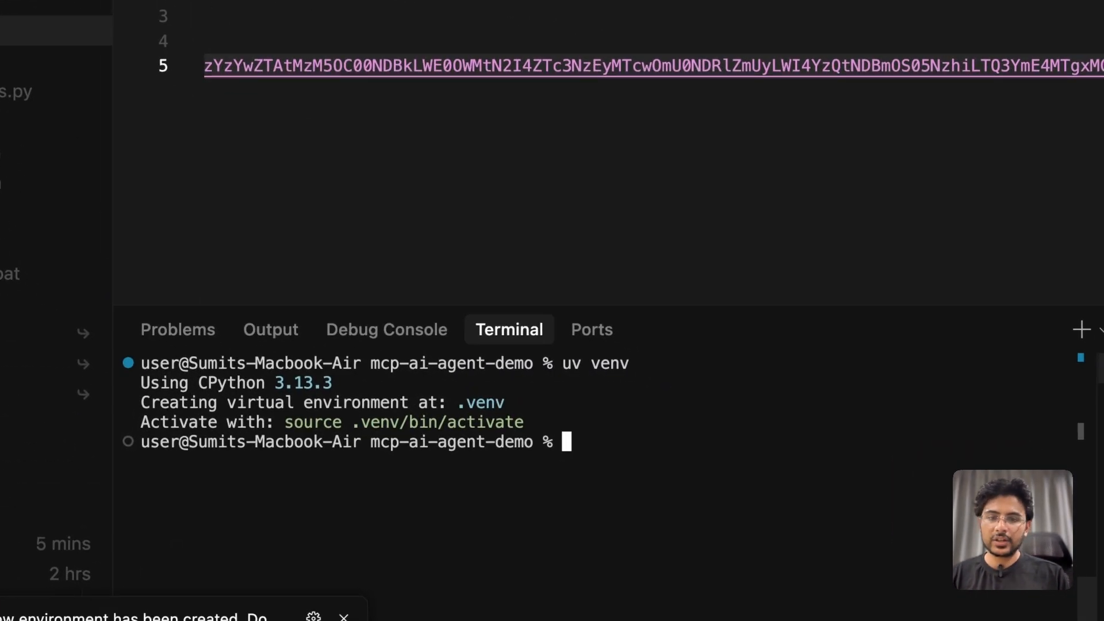
text(source .venv/bi)
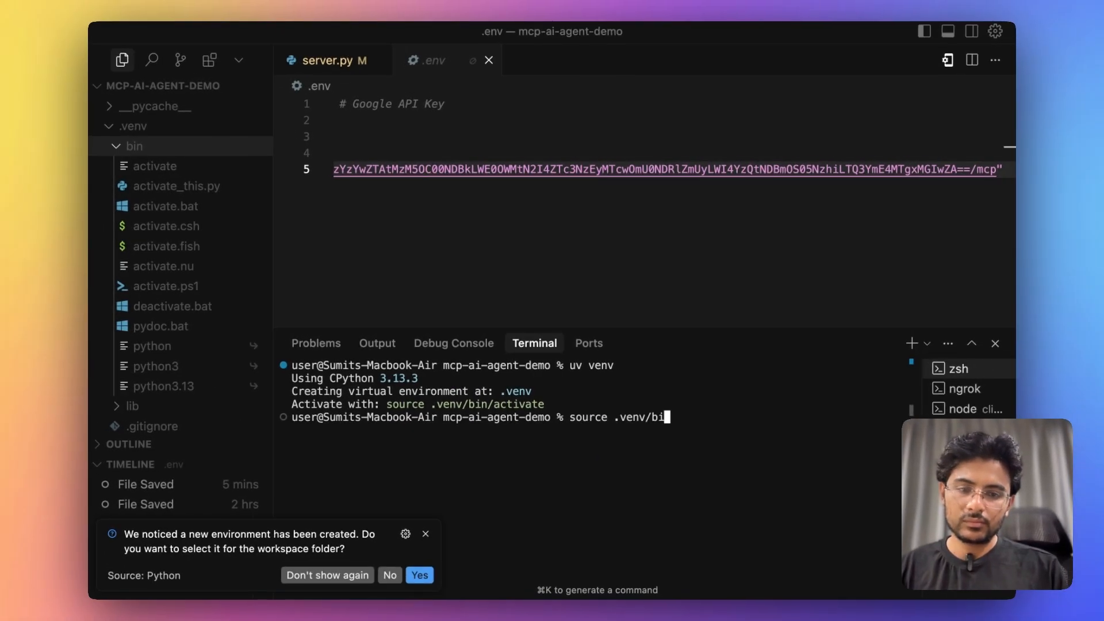
key(Enter)
text(uv pip install -r requirements.txt)
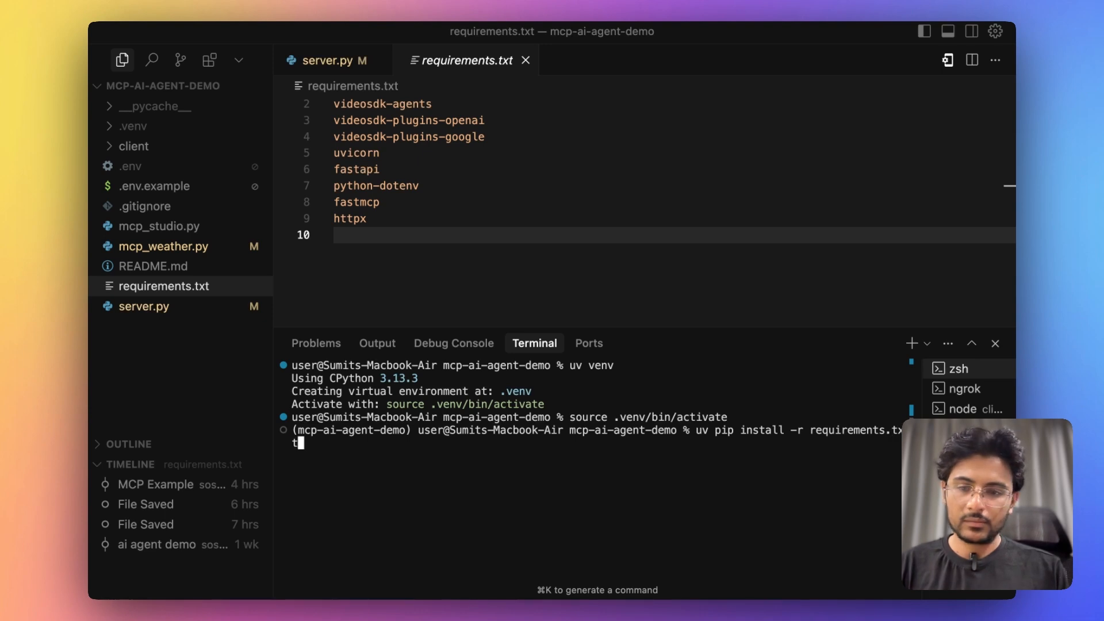
- Install the requirements.txt packages with uv pip, then type 'uvicorn server:app' in the terminal
key(Enter)
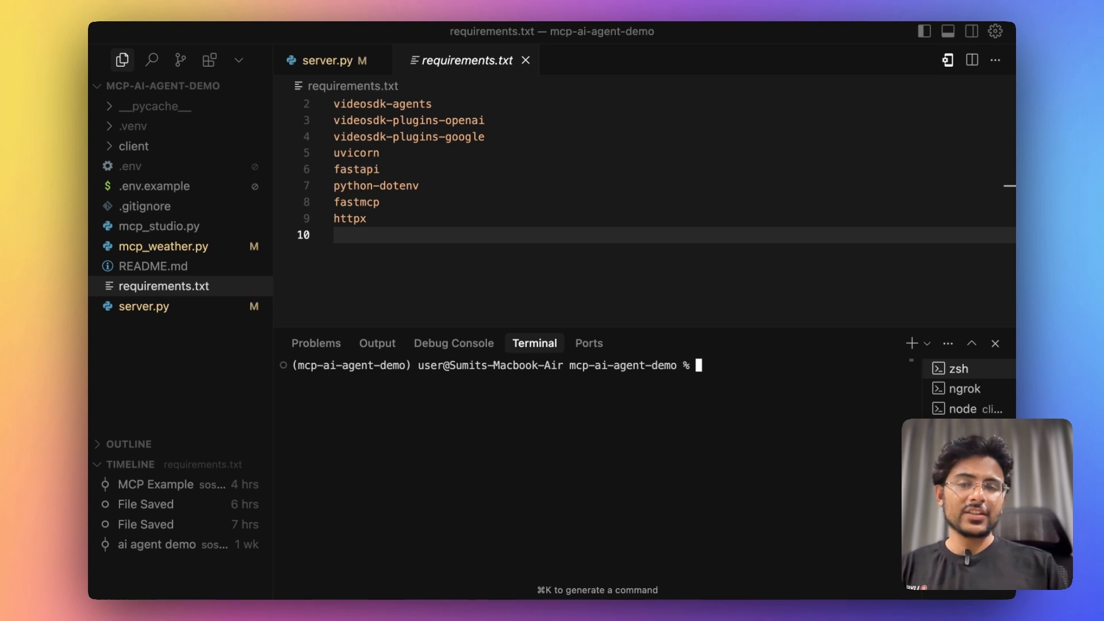
text(u)
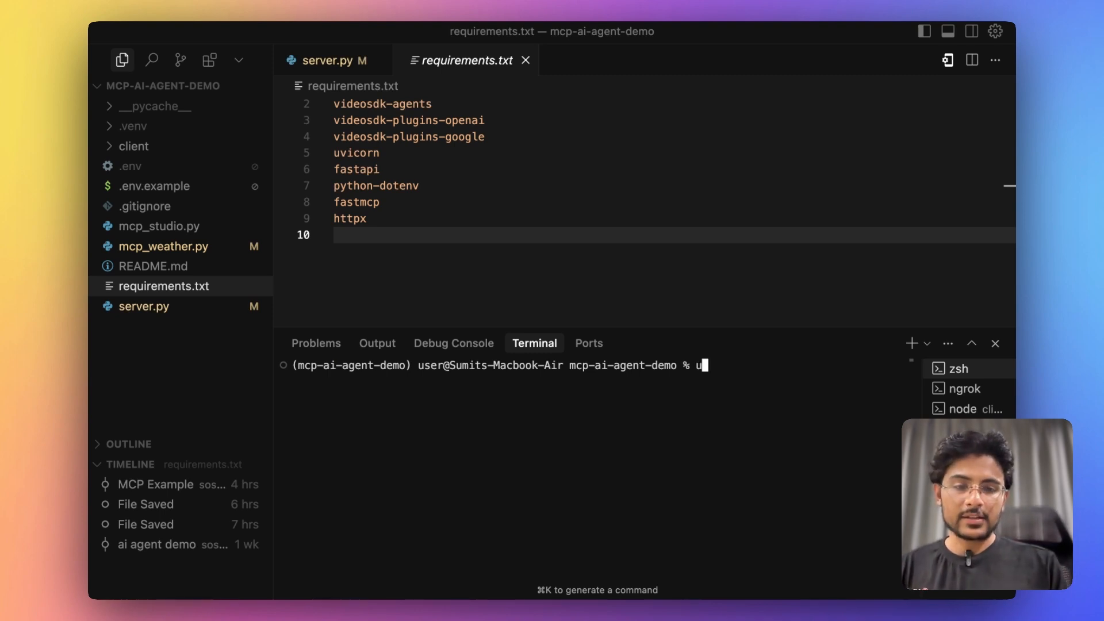
text(vicorn)
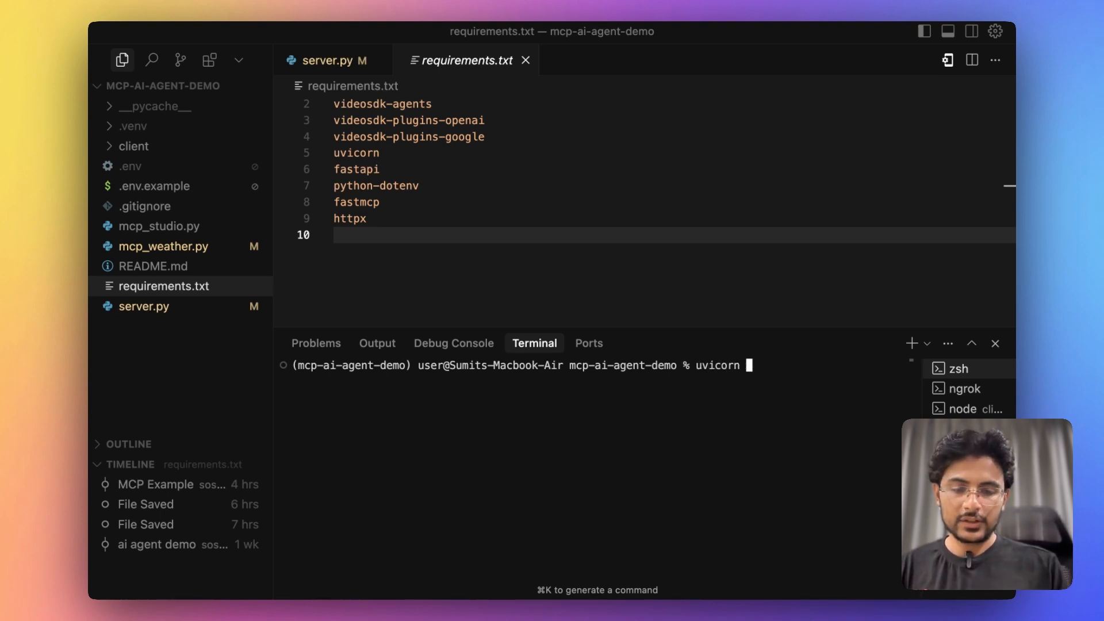
text(server:ap)
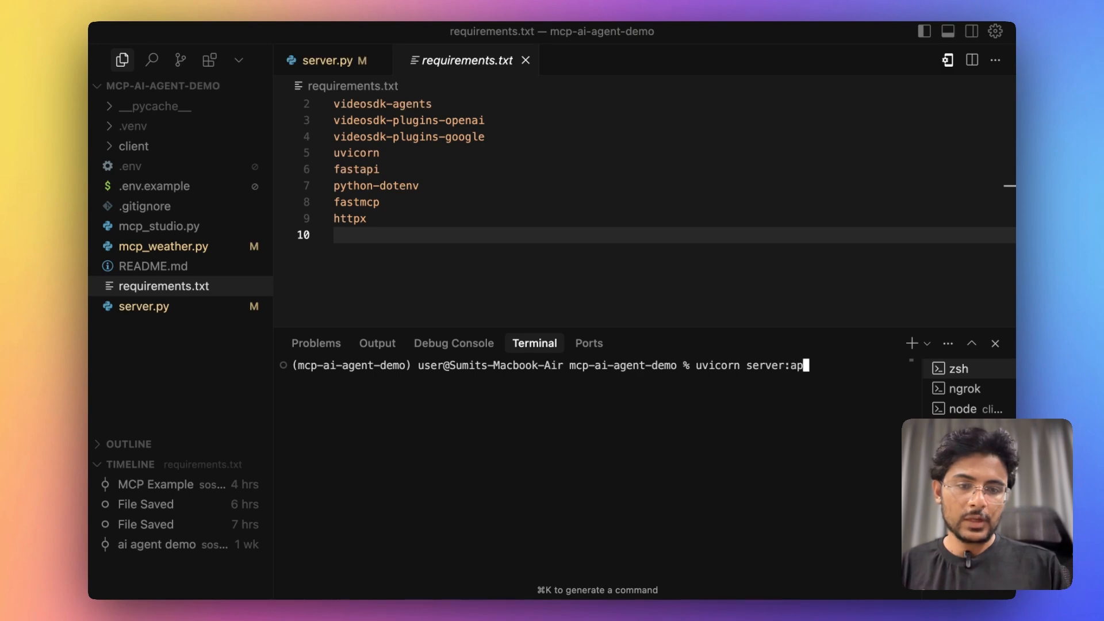
text(p)
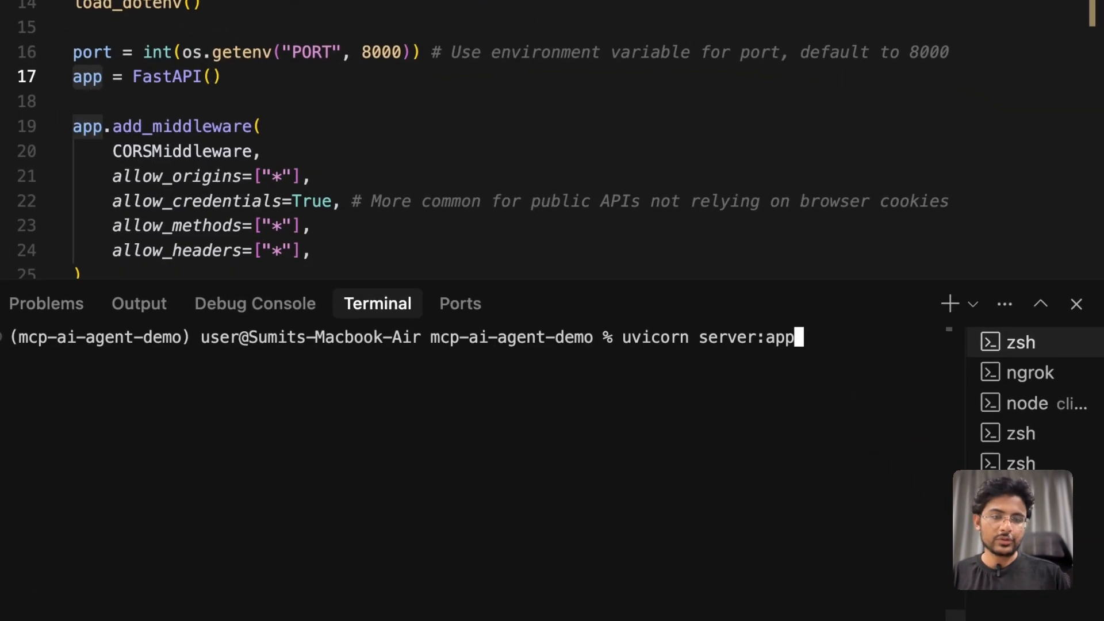
- Add a port option to the uvicorn server:app command and launch the server
text(" ")
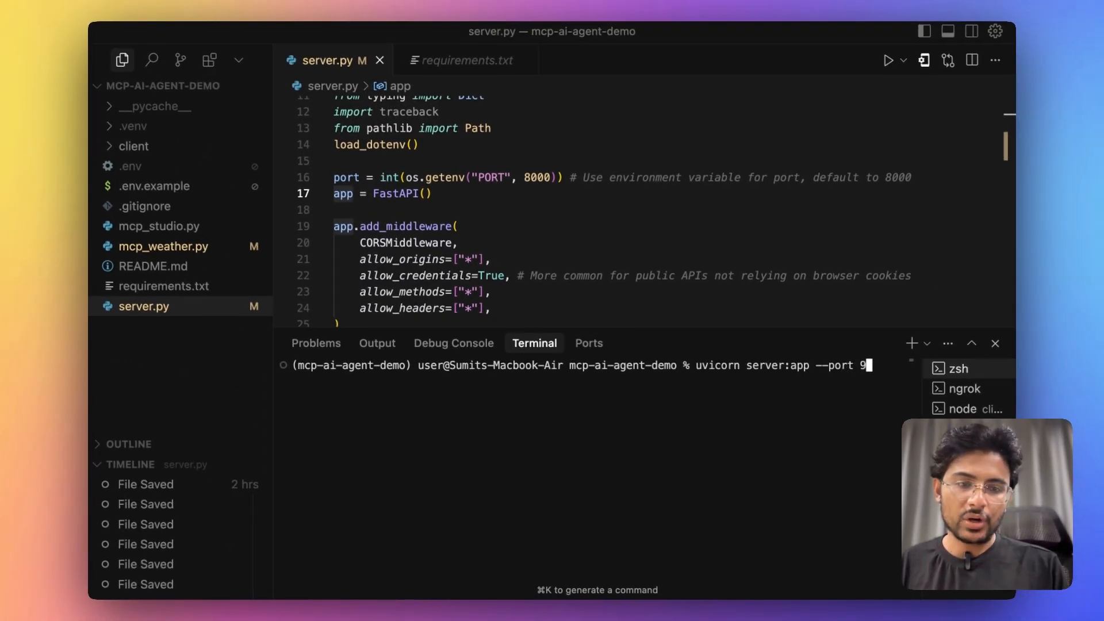
key(Enter)
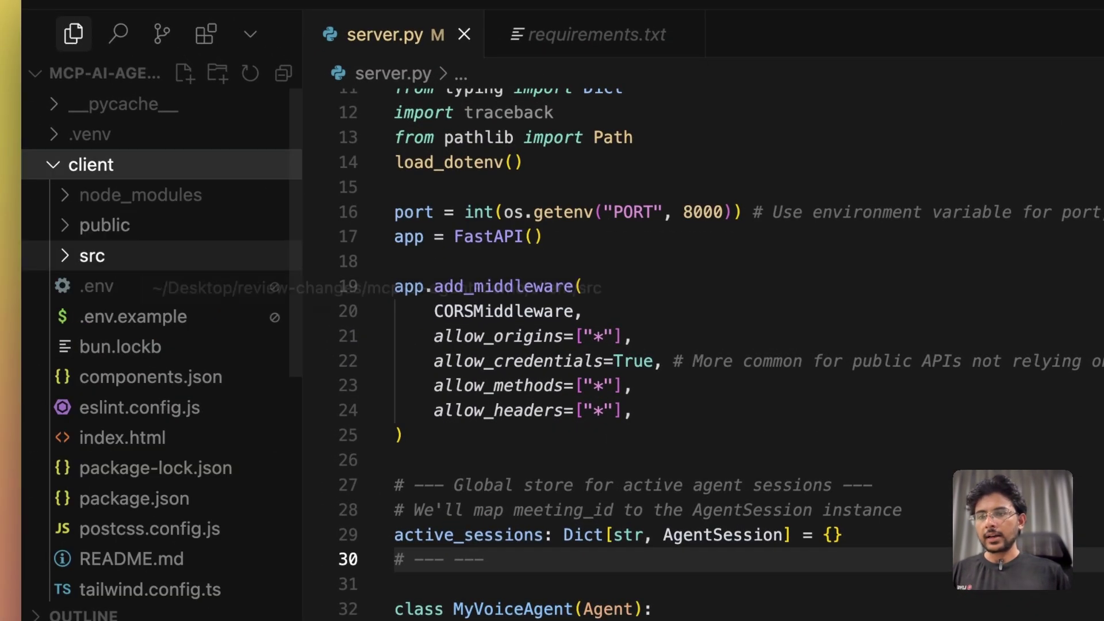
- Expand the client folder's src subfolder in the Explorer
click(96, 287)
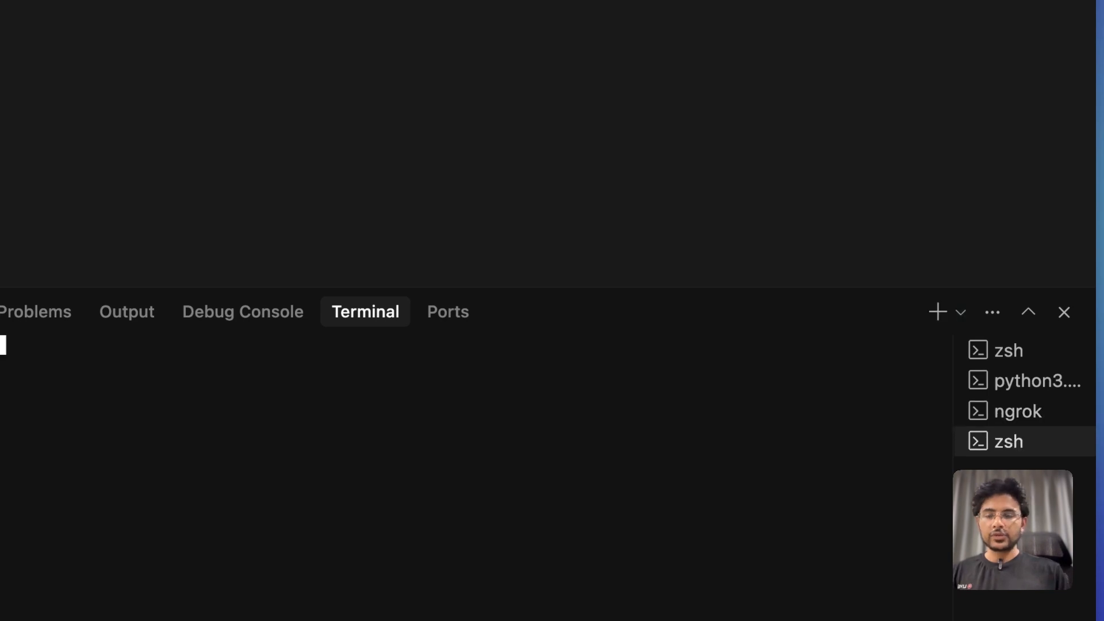
- Run 'npm run dev' in a new zsh terminal to start the client dev server
text(npm run dev)
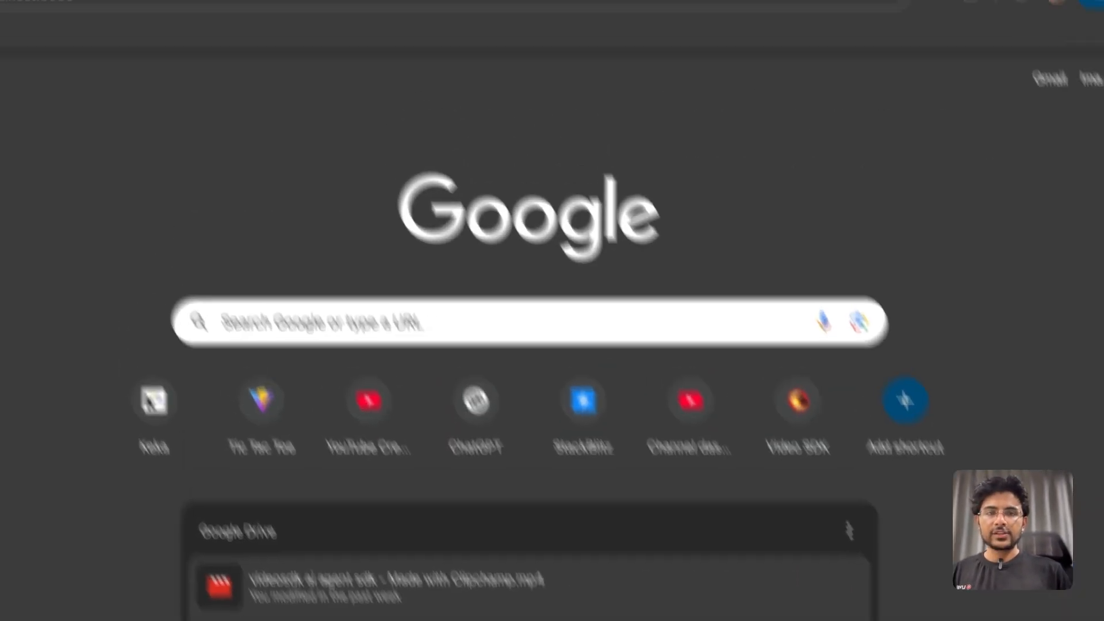
- Load localhost:8080 in the browser to reach the agent playground
text(localhost:8080)
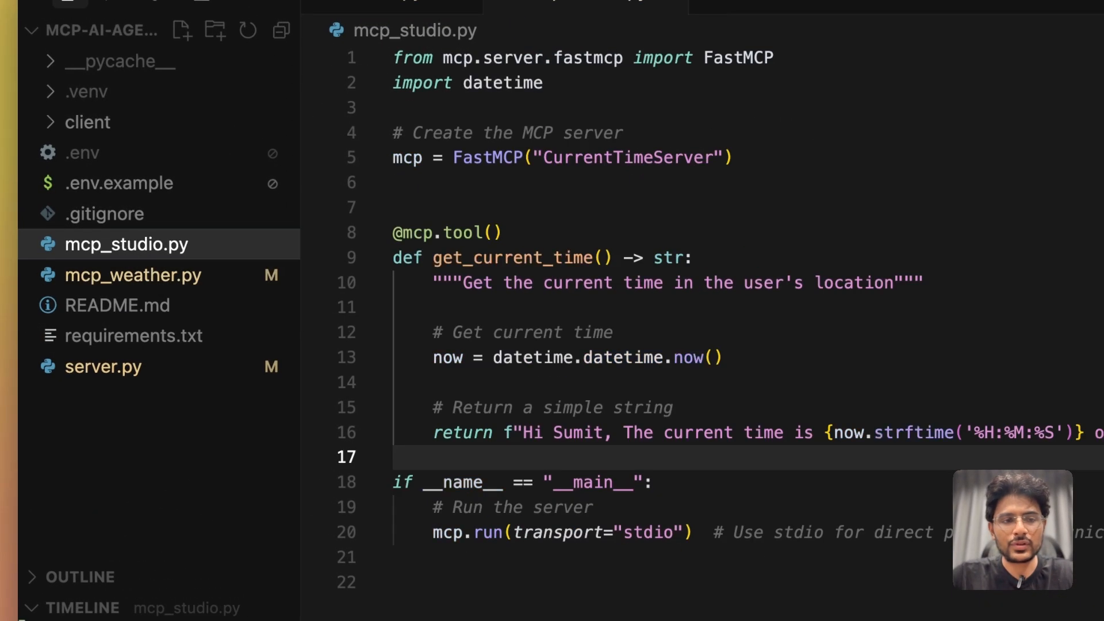
- Open mcp_weather.py and scroll through the weather MCP server script
click(133, 274)
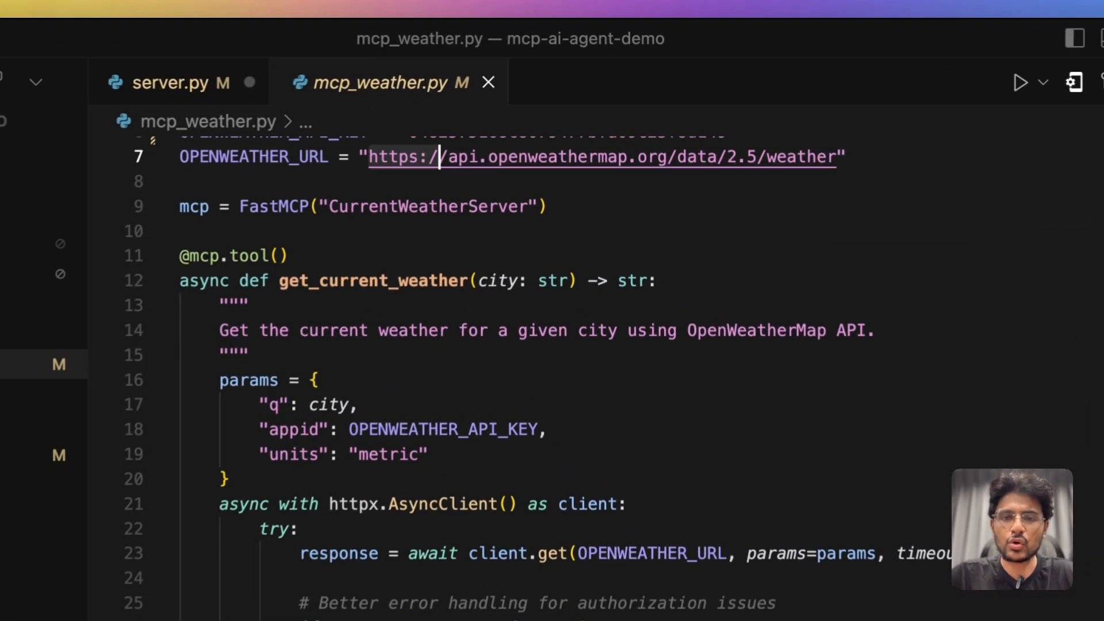
scroll(down, 3)
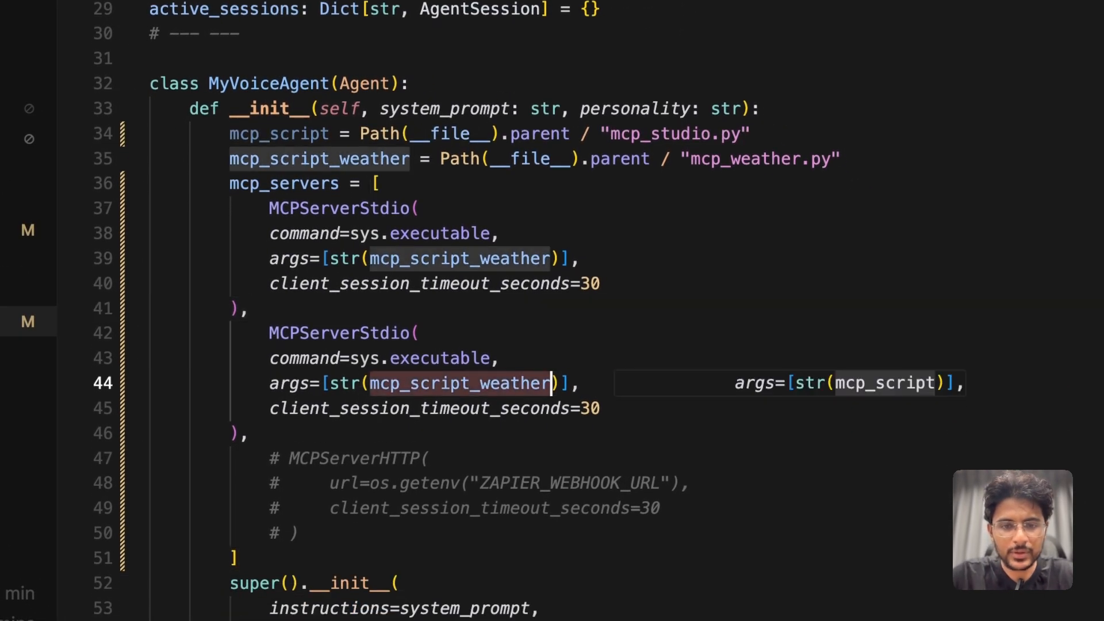
- Set the second MCP server's args to mcp_script and run uvicorn server:app on port 8002
text(mcp)
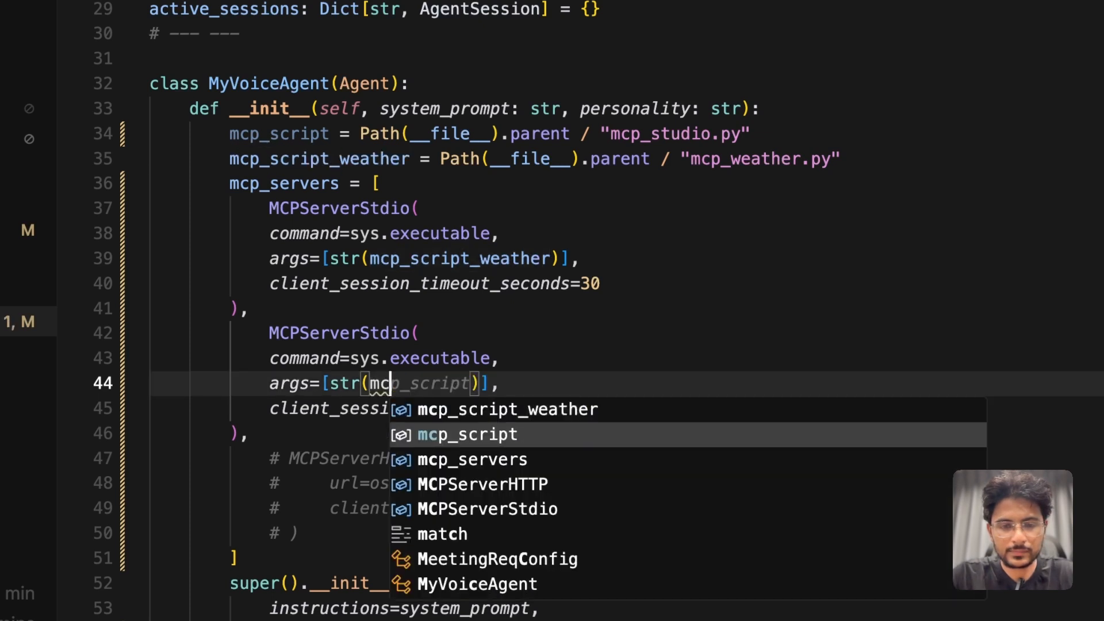
click(467, 434)
text(clear)
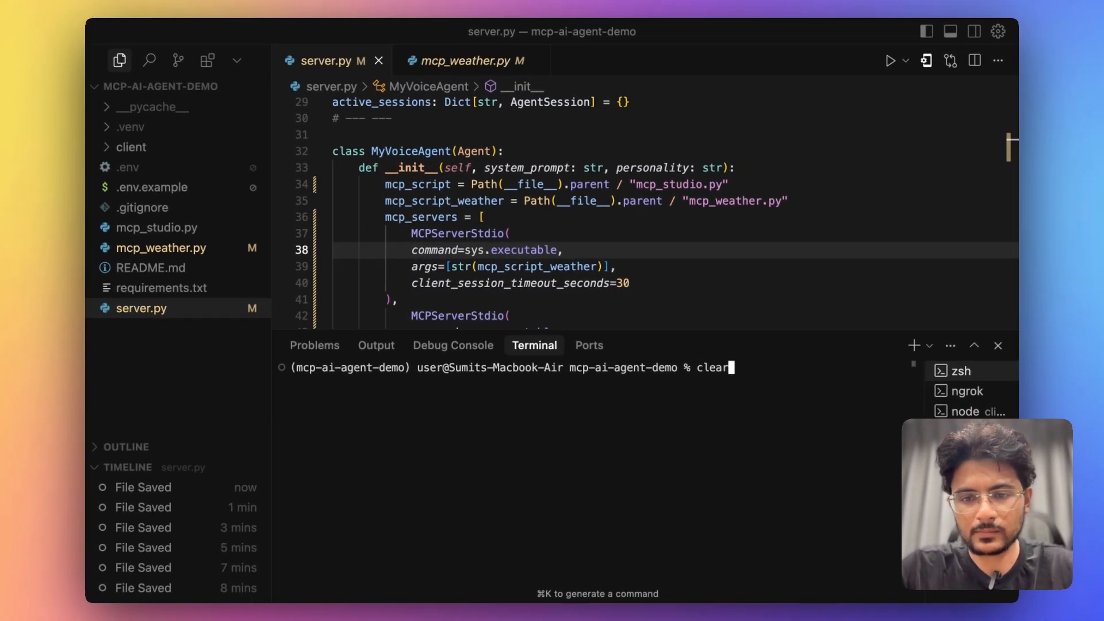
text(uvicorn server:app --port 8002)
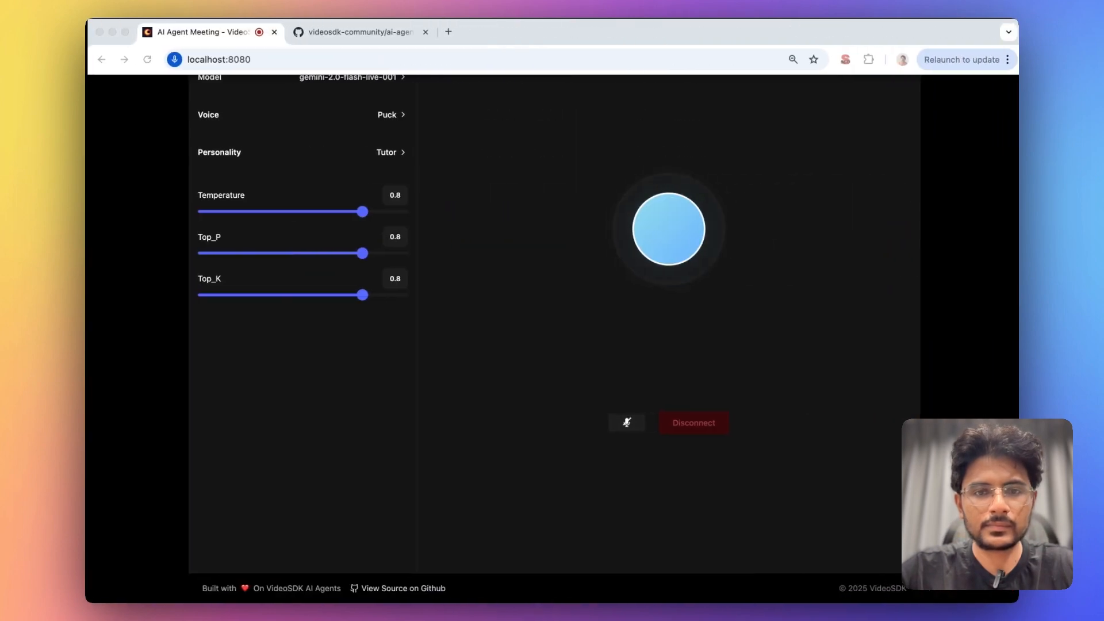
- Disconnect the current agent session and connect a fresh voice conversation
click(693, 423)
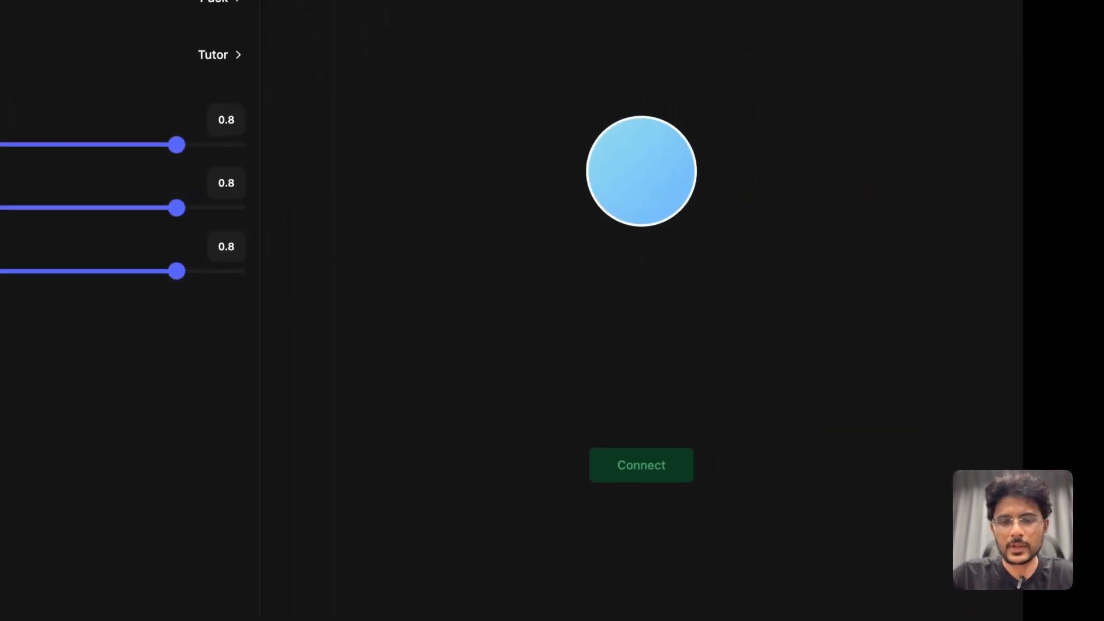
click(641, 465)
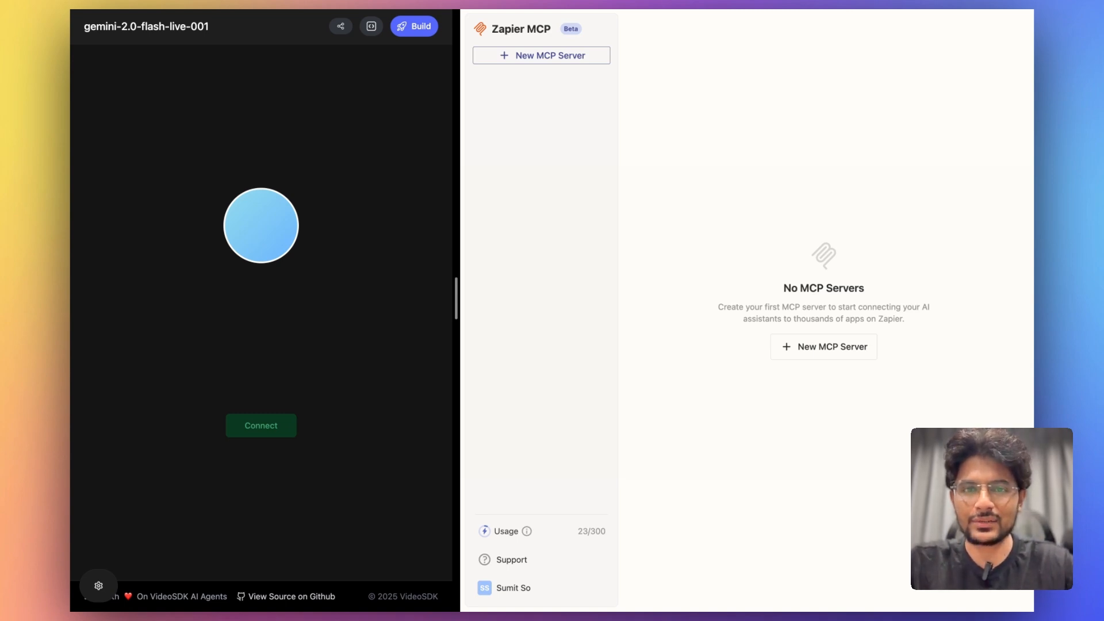
- Create a new Zapier MCP server with client 'Other', named 'Notion MCP Server'
click(541, 55)
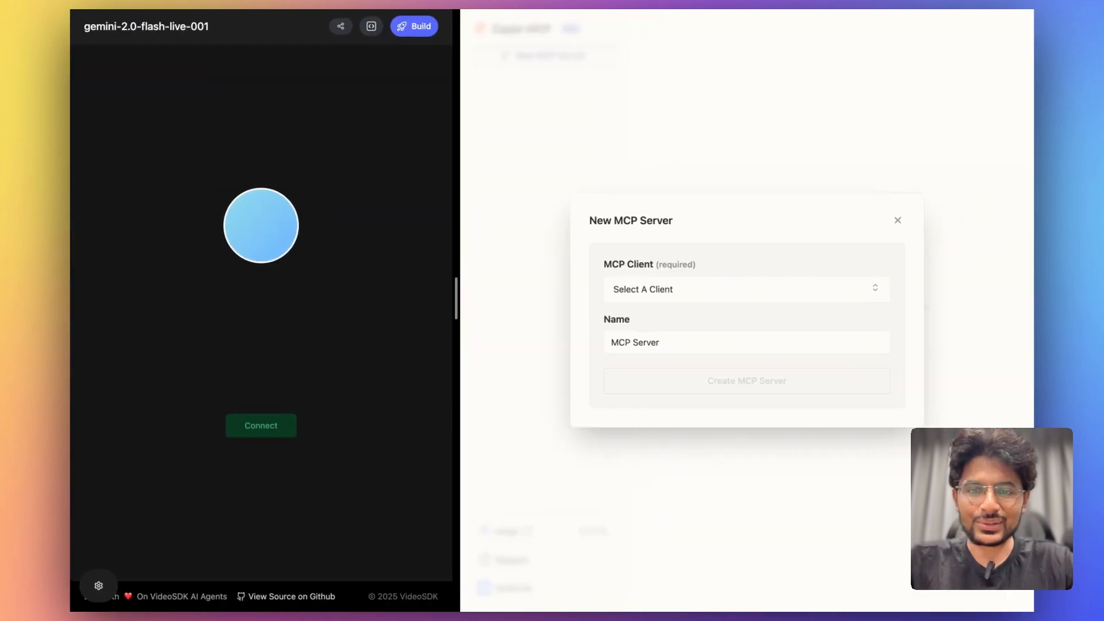
click(746, 289)
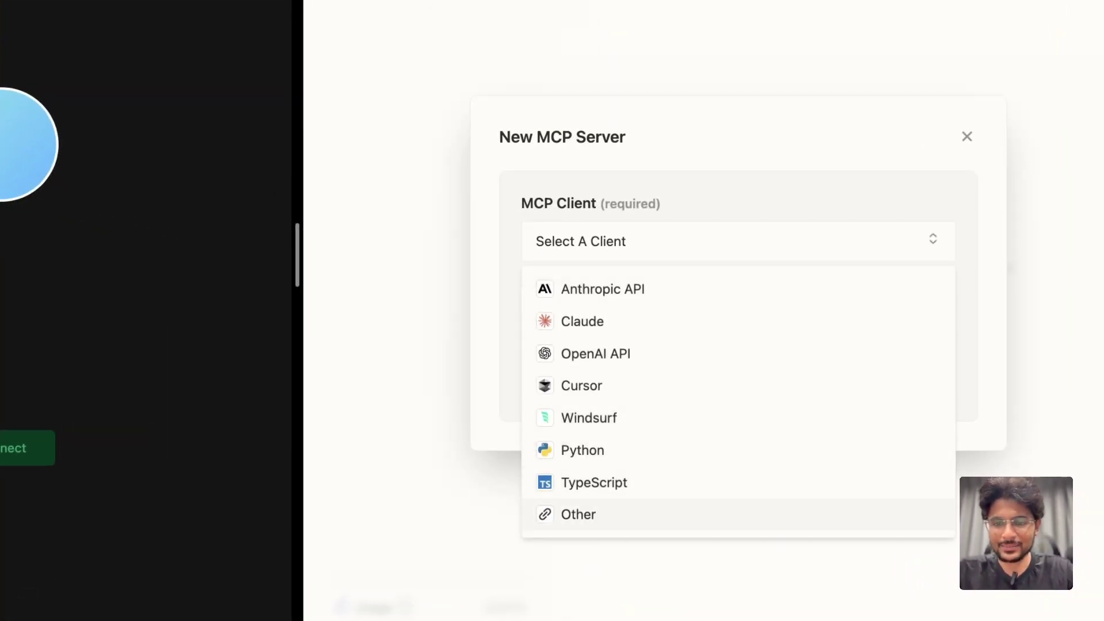
click(578, 515)
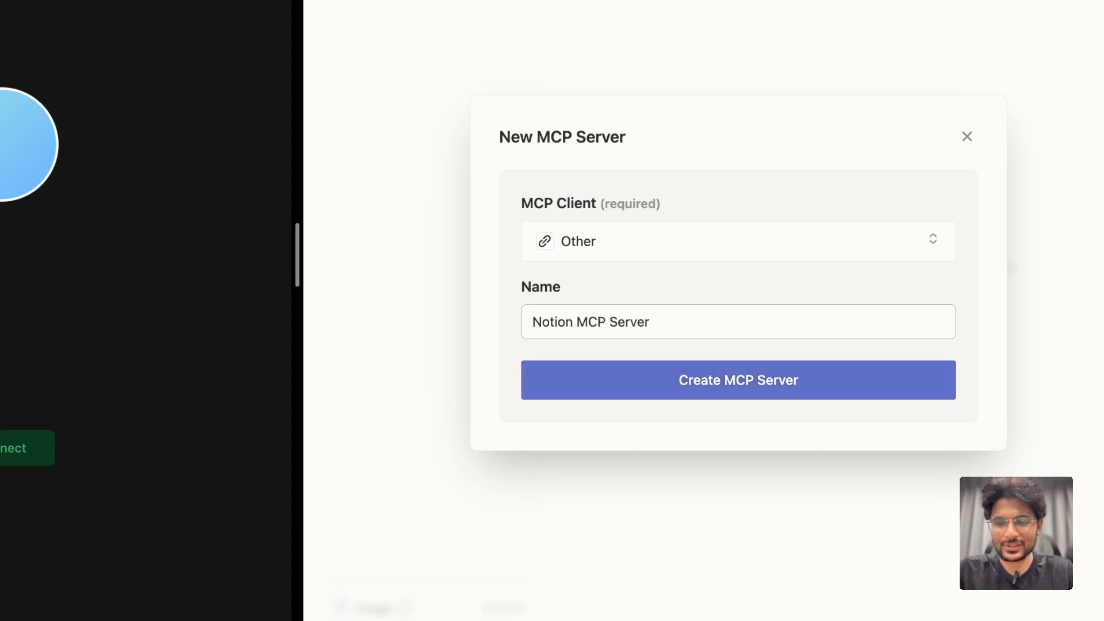
click(738, 380)
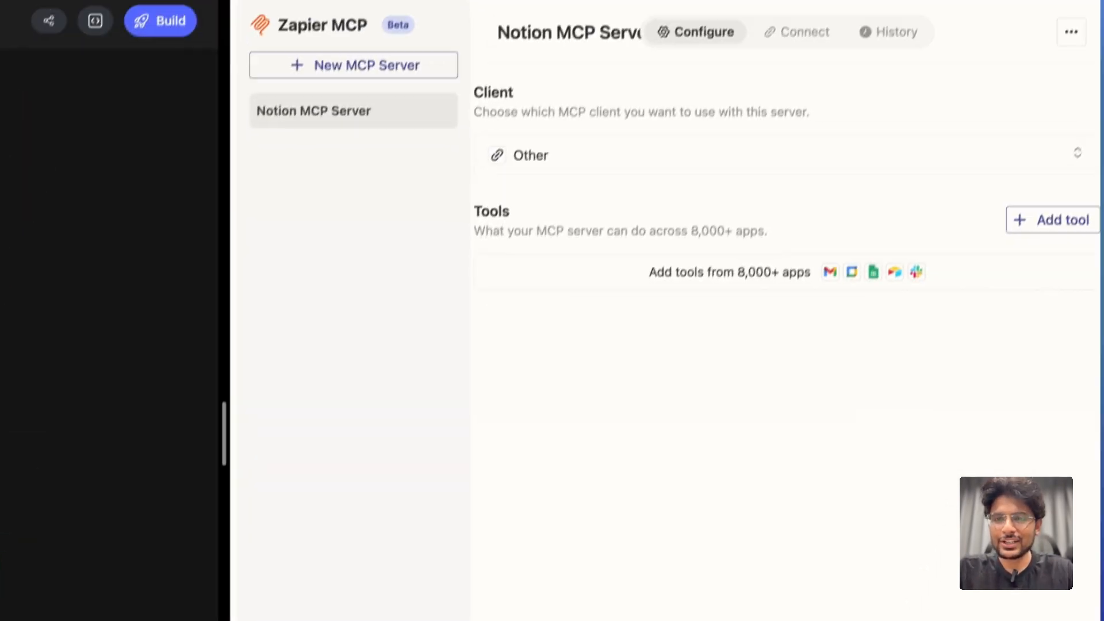
- View the server's connection URL, then search the tool catalogue for 'Notion'
click(797, 31)
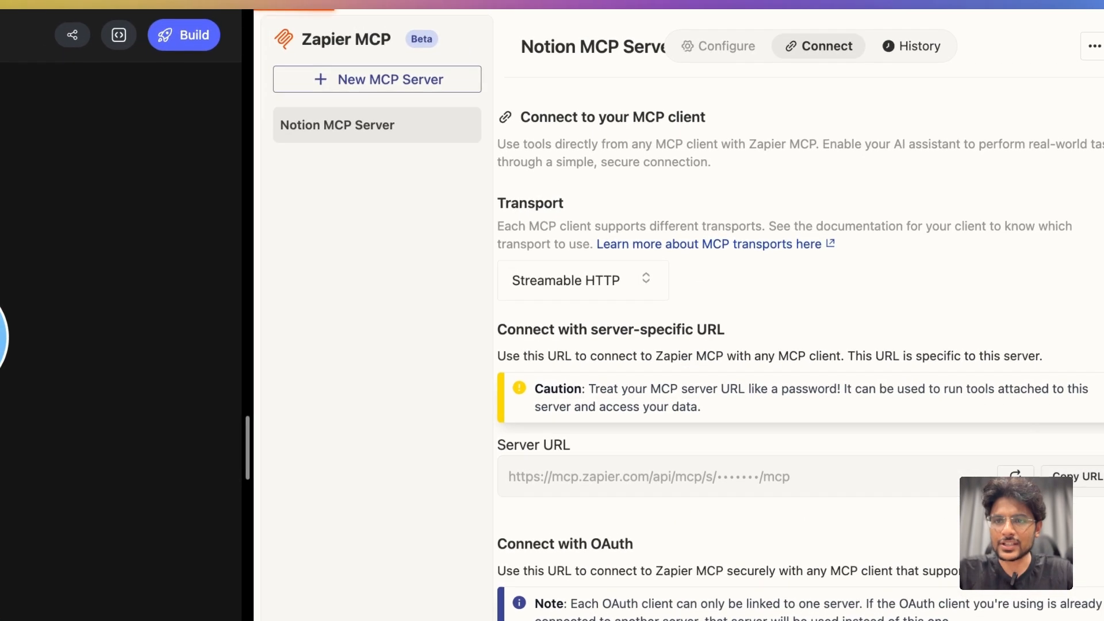
click(919, 46)
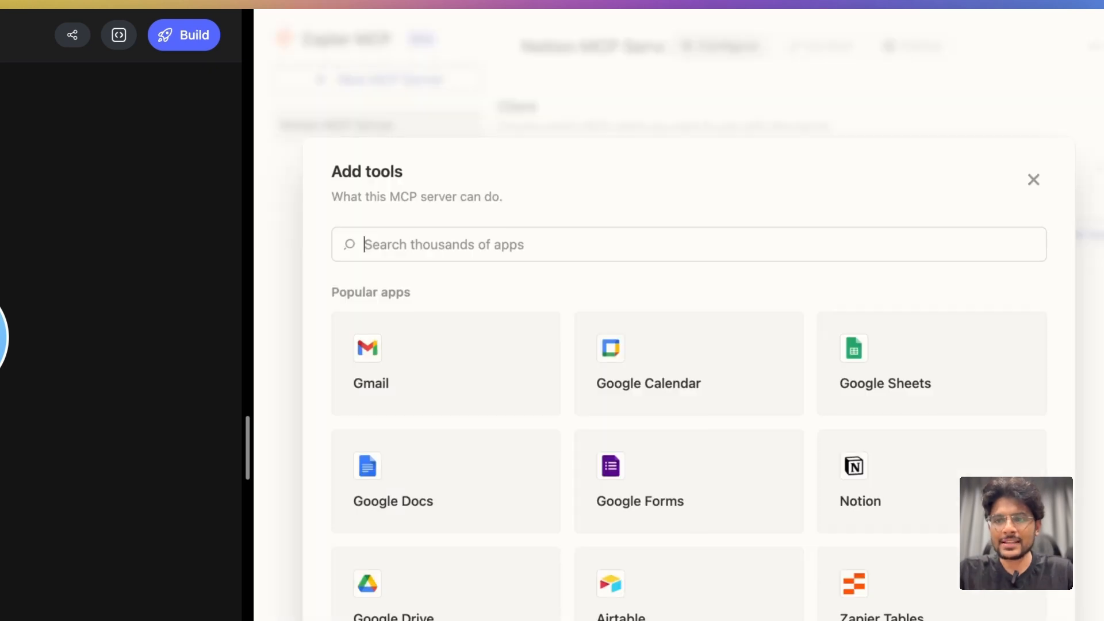
text(N)
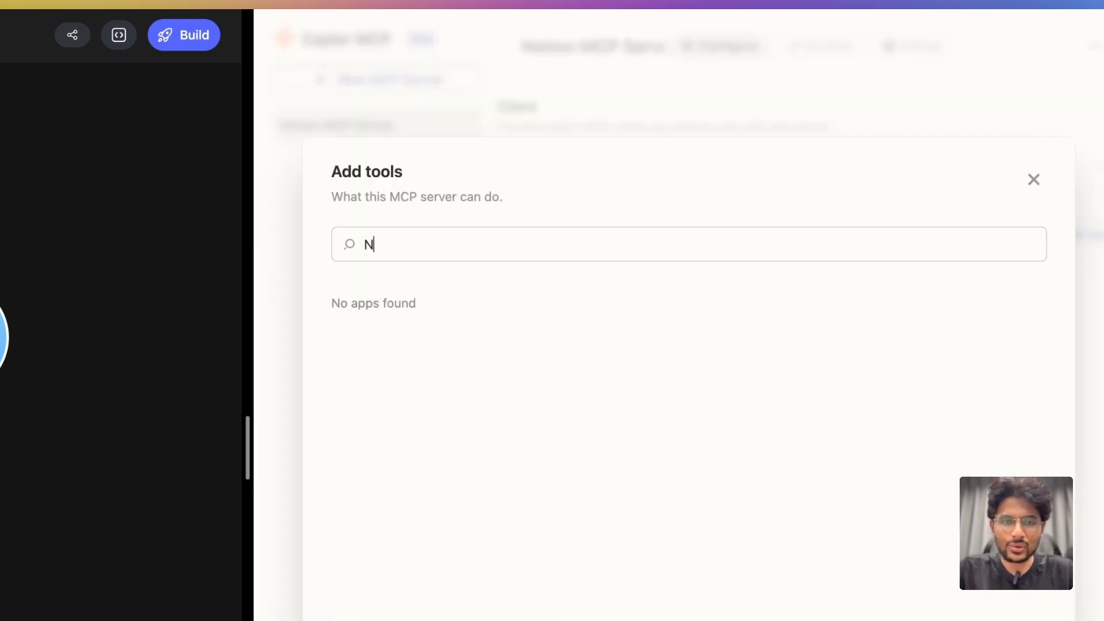
text(otio)
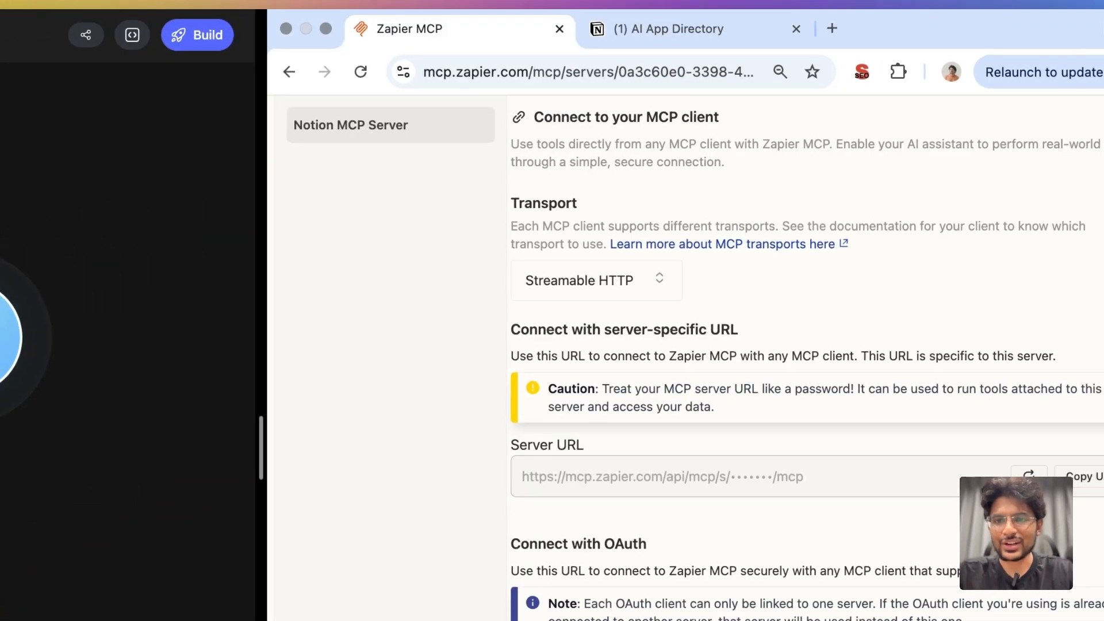
- Review the History entry for Notion: Create Page creating 'Top 10 AI Apps'
click(923, 46)
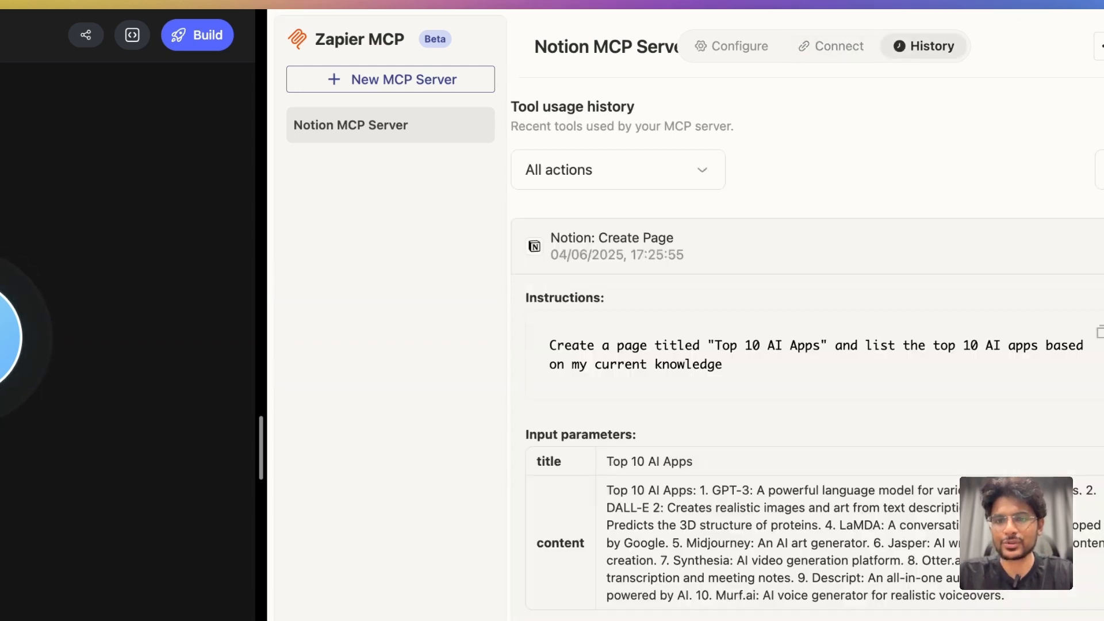
scroll(down, 3)
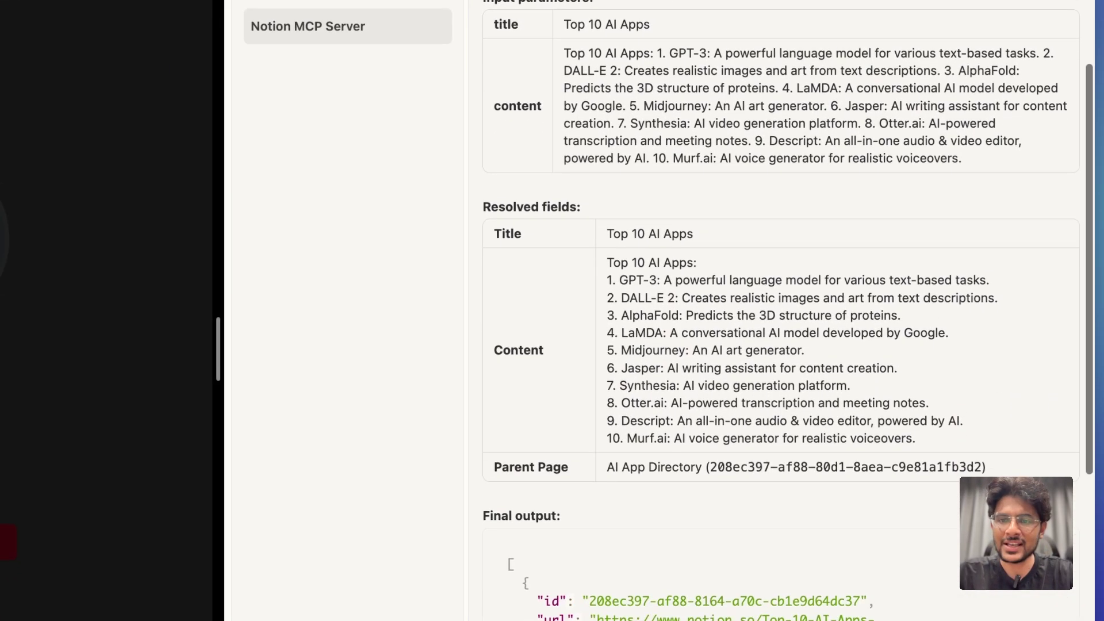